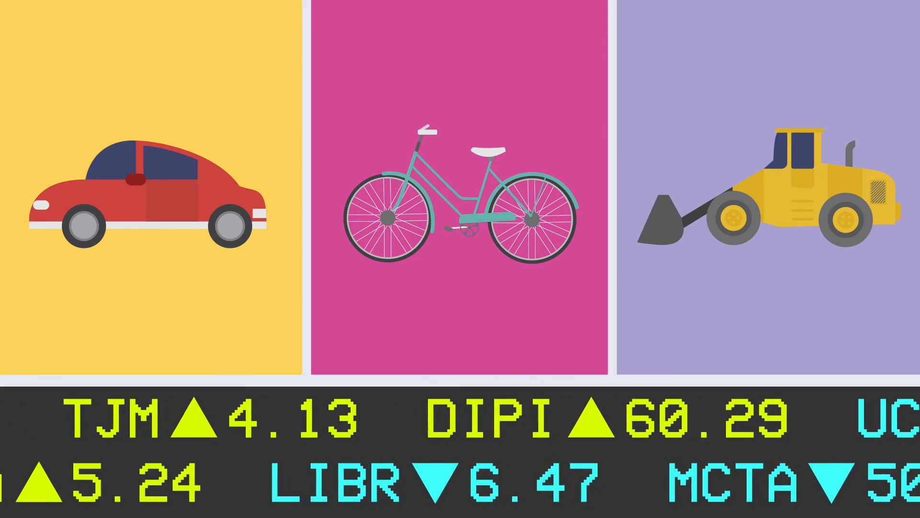
scroll(left, 3)
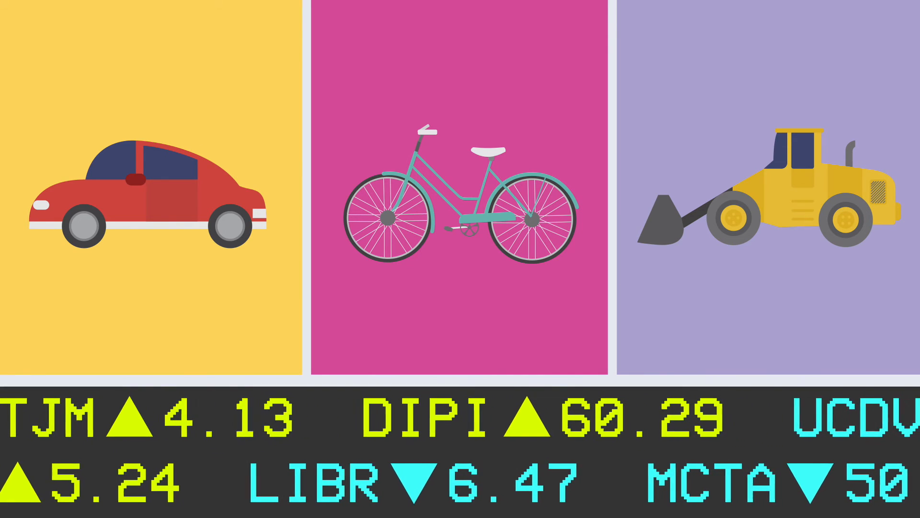
scroll(left, 3)
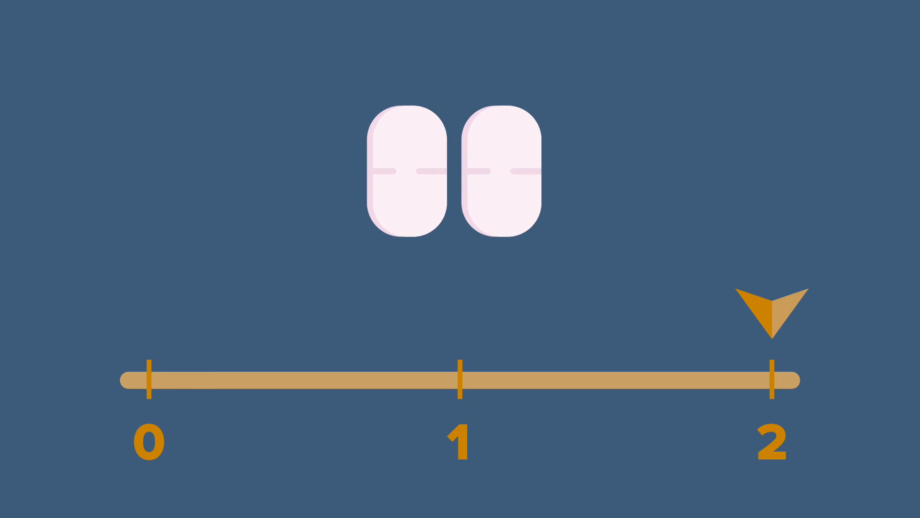
drag(775, 311, 608, 310)
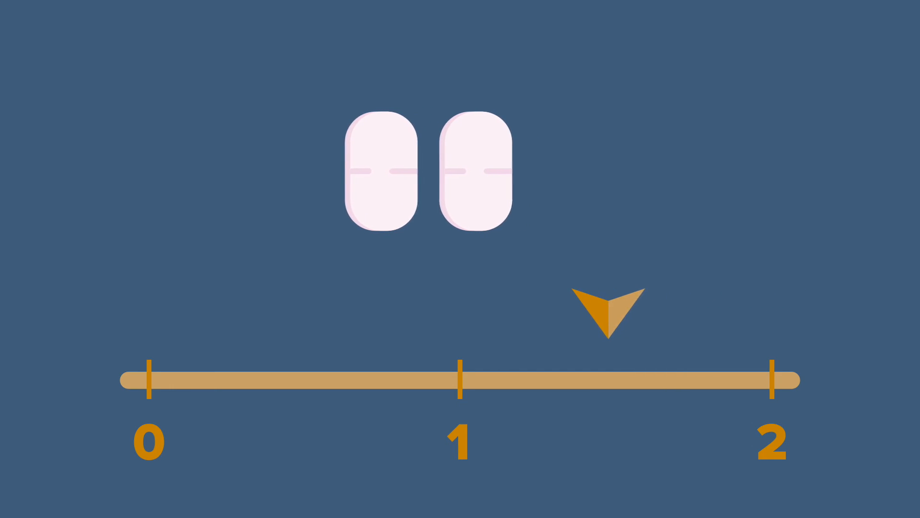